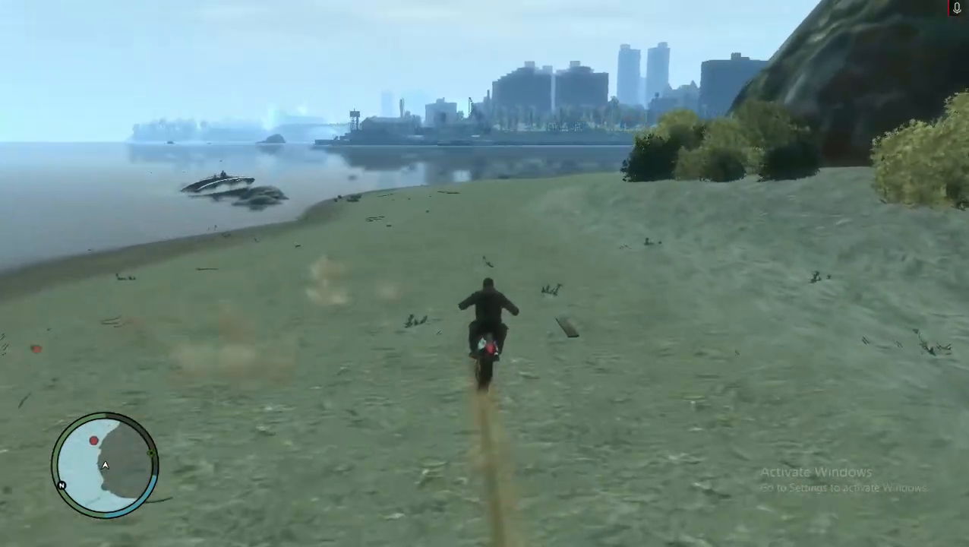
- Ride Niko's dirt bike along the beach toward the city skyline
{"action": "key", "text": "w"}
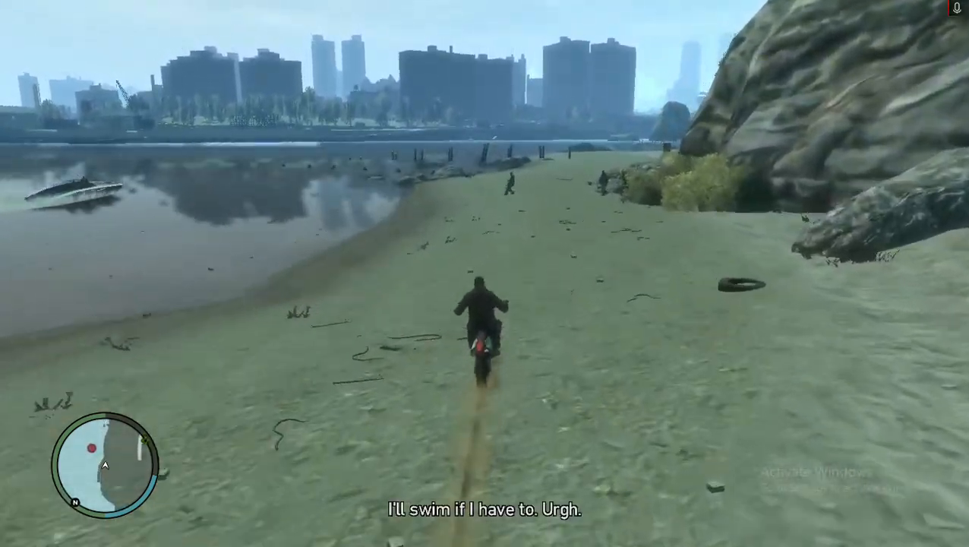
{"action": "key", "text": "w"}
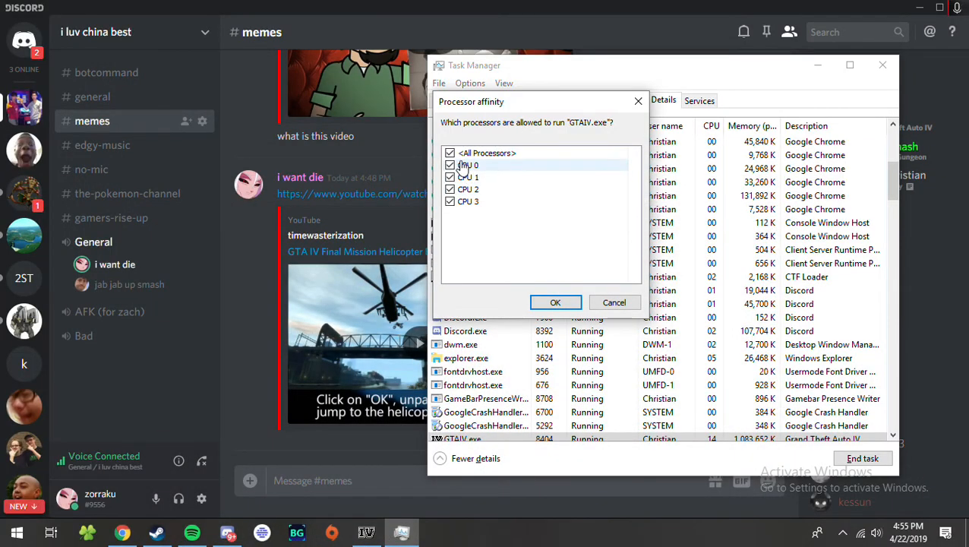
- Limit GTAIV.exe's processor affinity to CPU 0 only and apply it
{"action": "left_click", "coordinate": [449, 152]}
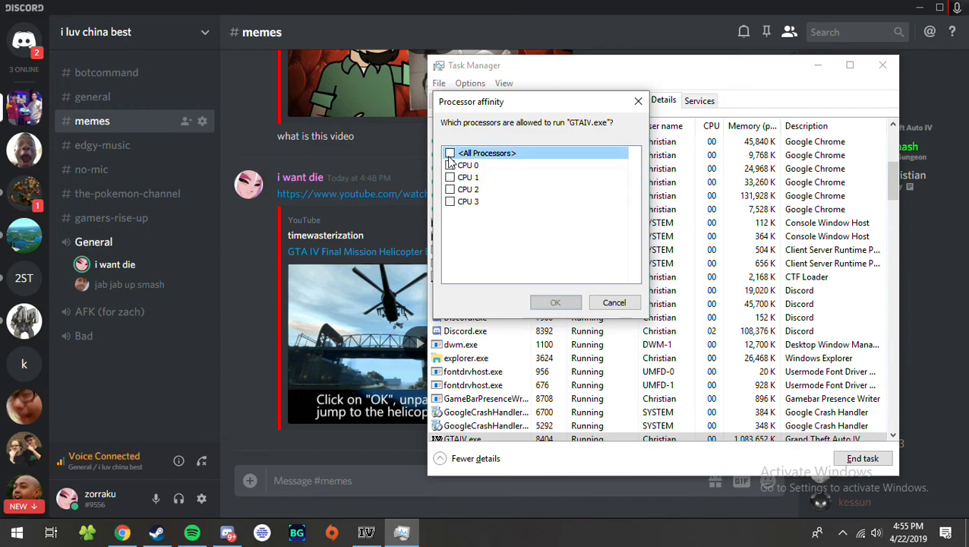
{"action": "left_click", "coordinate": [450, 164]}
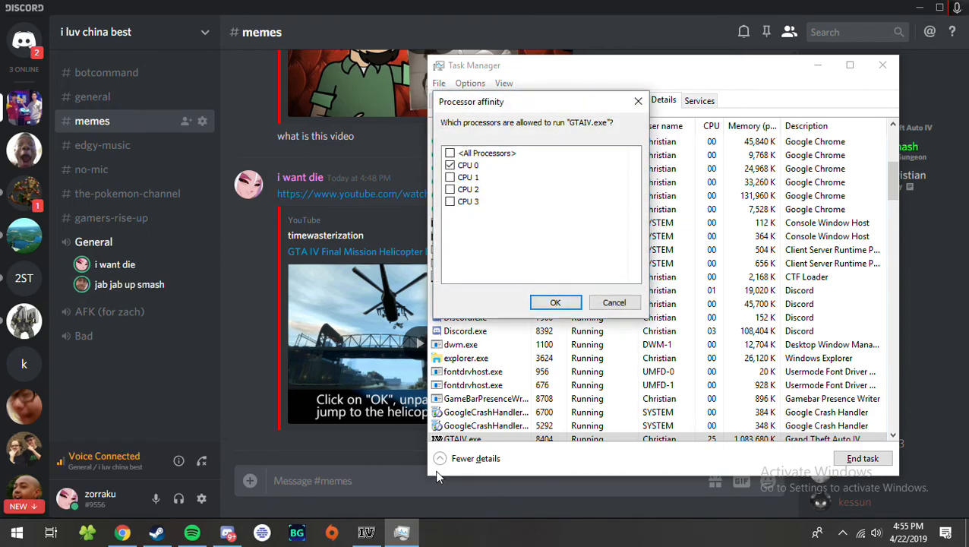
{"action": "mouse_move", "coordinate": [556, 302]}
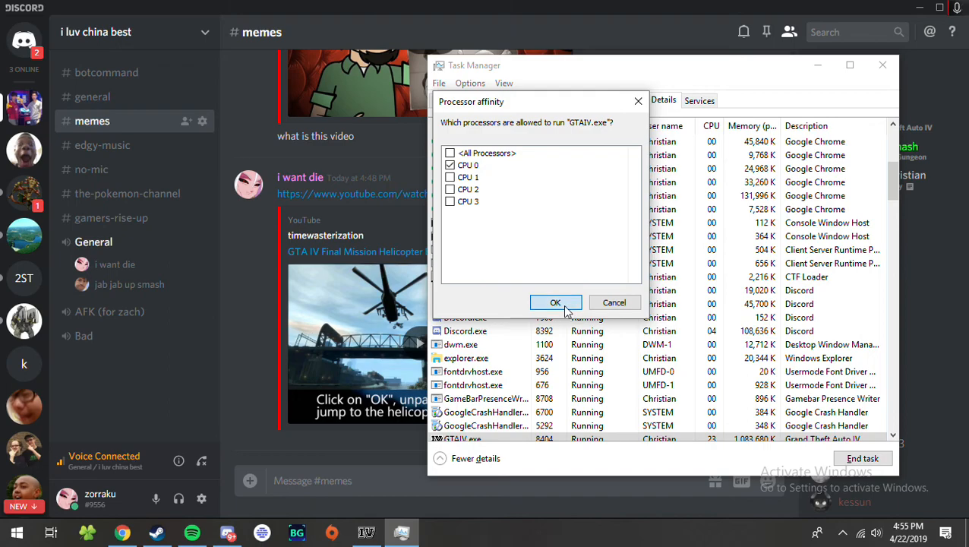
{"action": "left_click", "coordinate": [554, 302]}
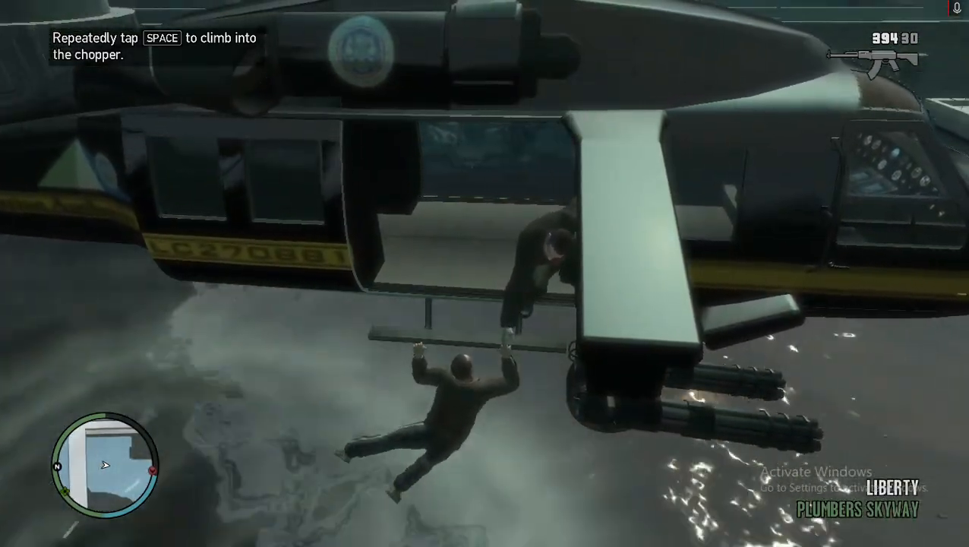
- Have Niko pull himself up repeatedly until he climbs into the helicopter
{"action": "key", "text": "space"}
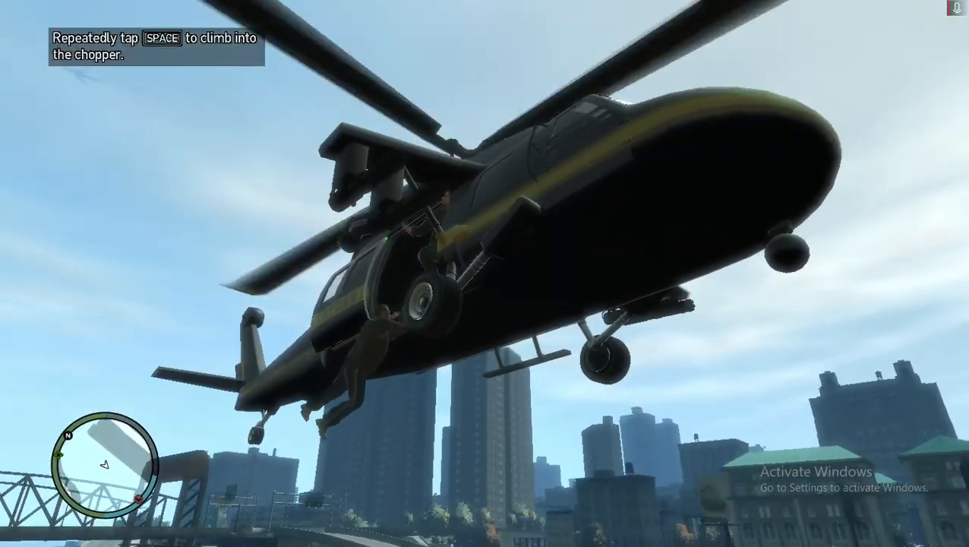
{"action": "key", "text": "space"}
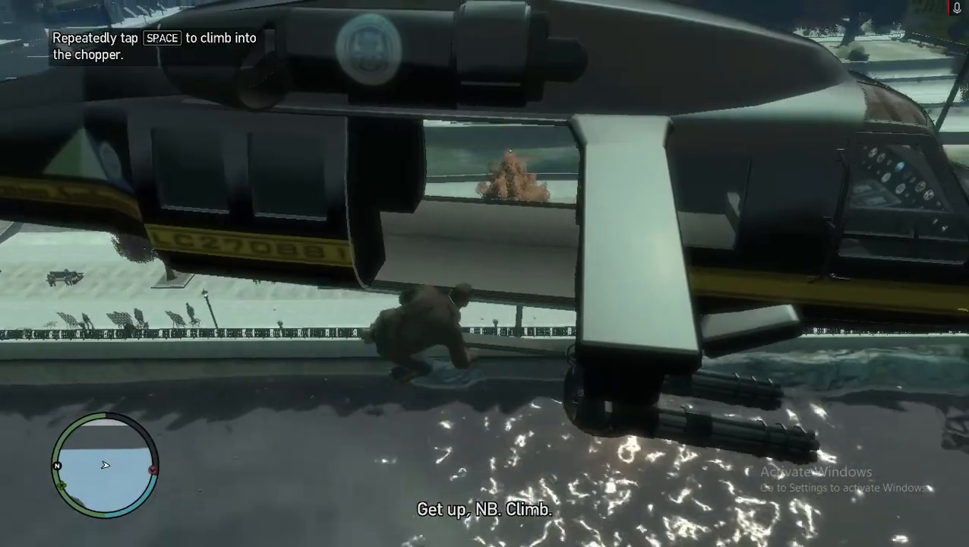
{"action": "key", "text": "space"}
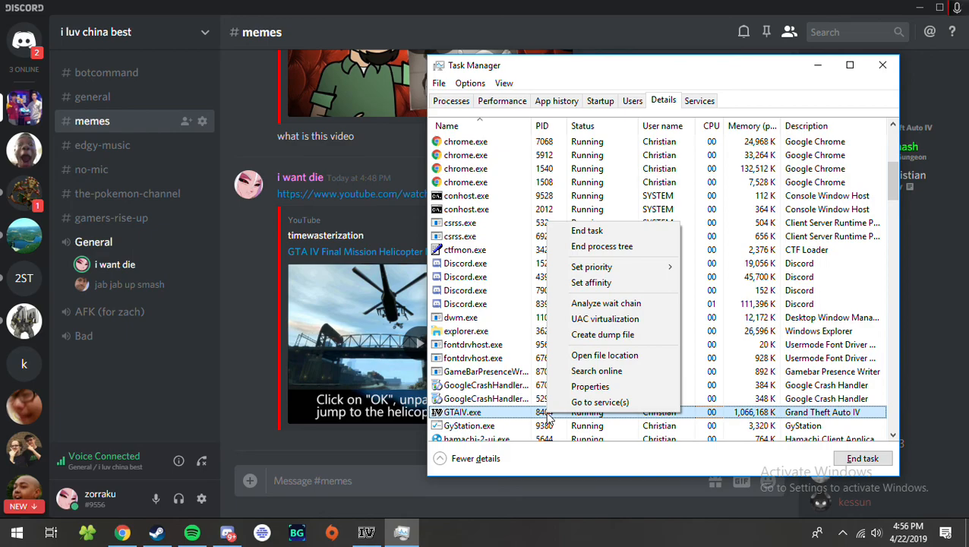
{"action": "mouse_move", "coordinate": [593, 283]}
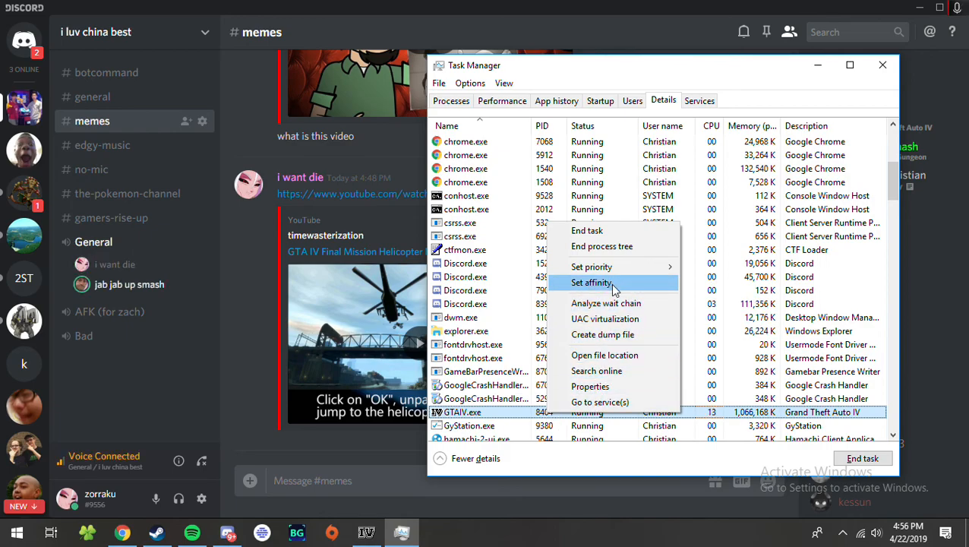
- Restore GTAIV.exe's affinity to all processors and confirm
{"action": "left_click", "coordinate": [592, 281]}
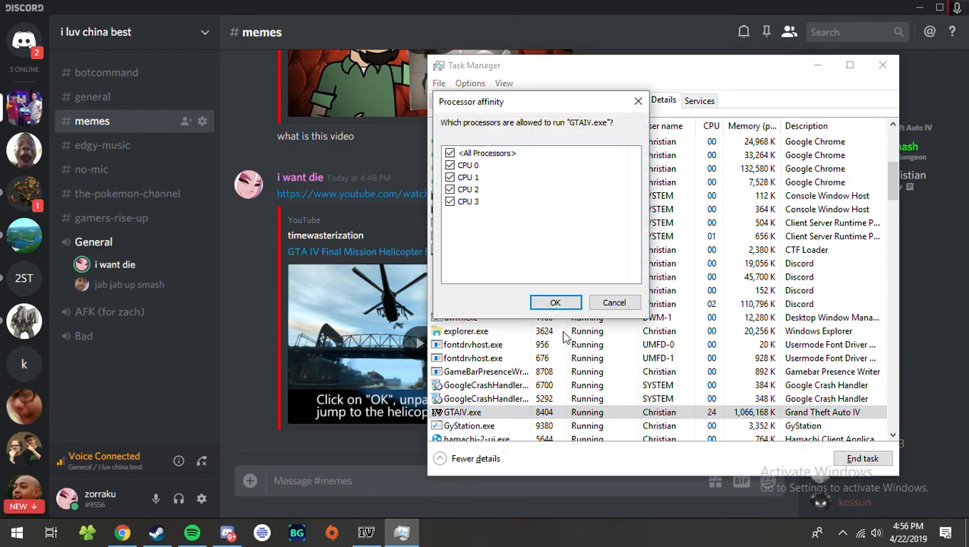
{"action": "left_click", "coordinate": [556, 302]}
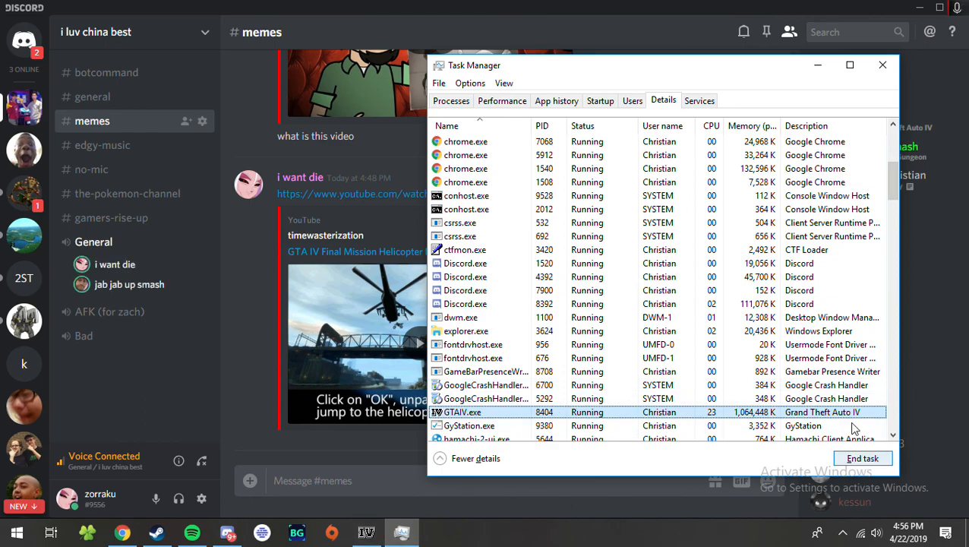